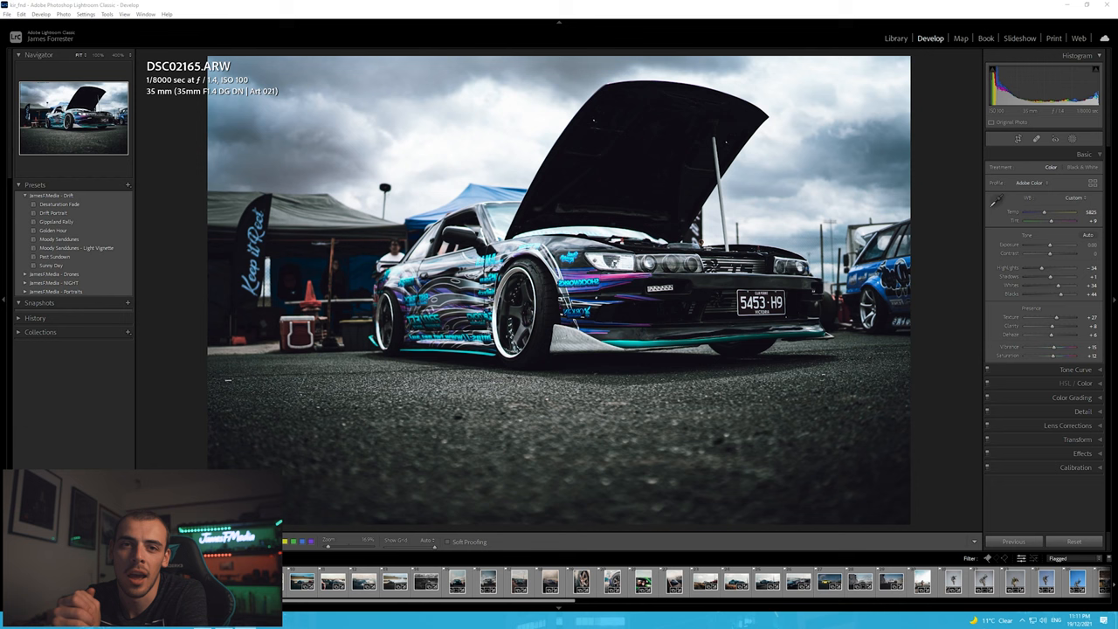
mouse_move(715, 386)
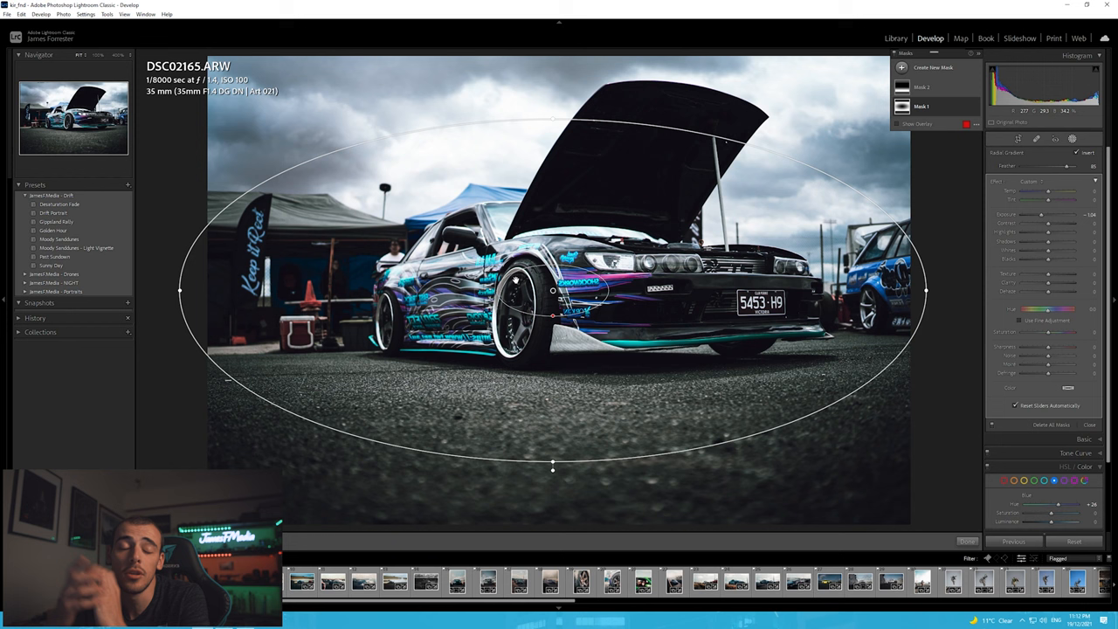
click(921, 105)
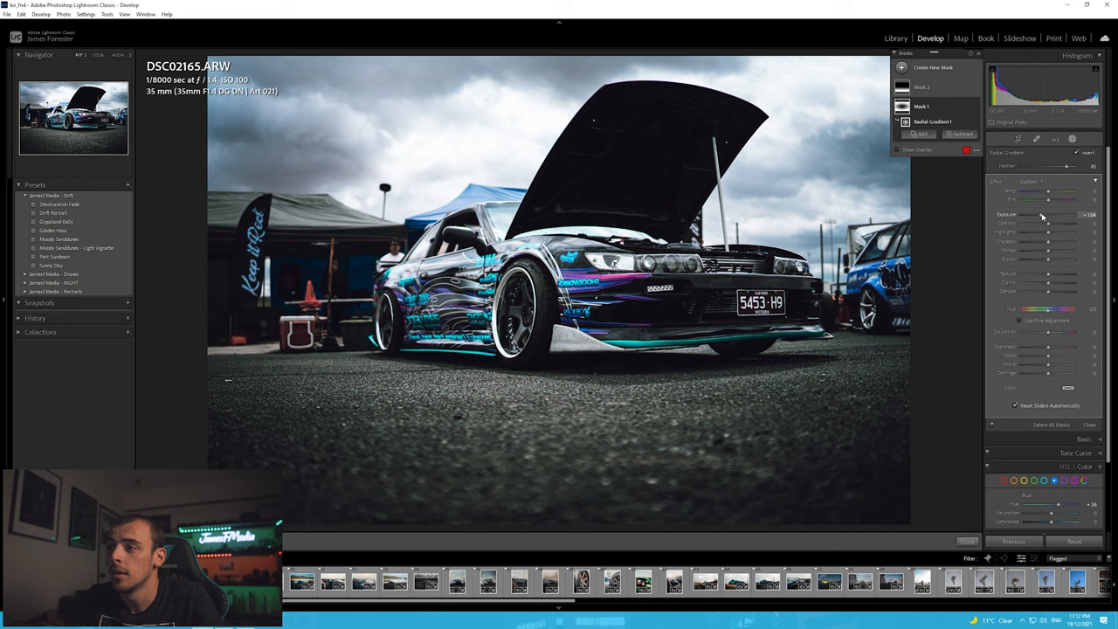
click(611, 581)
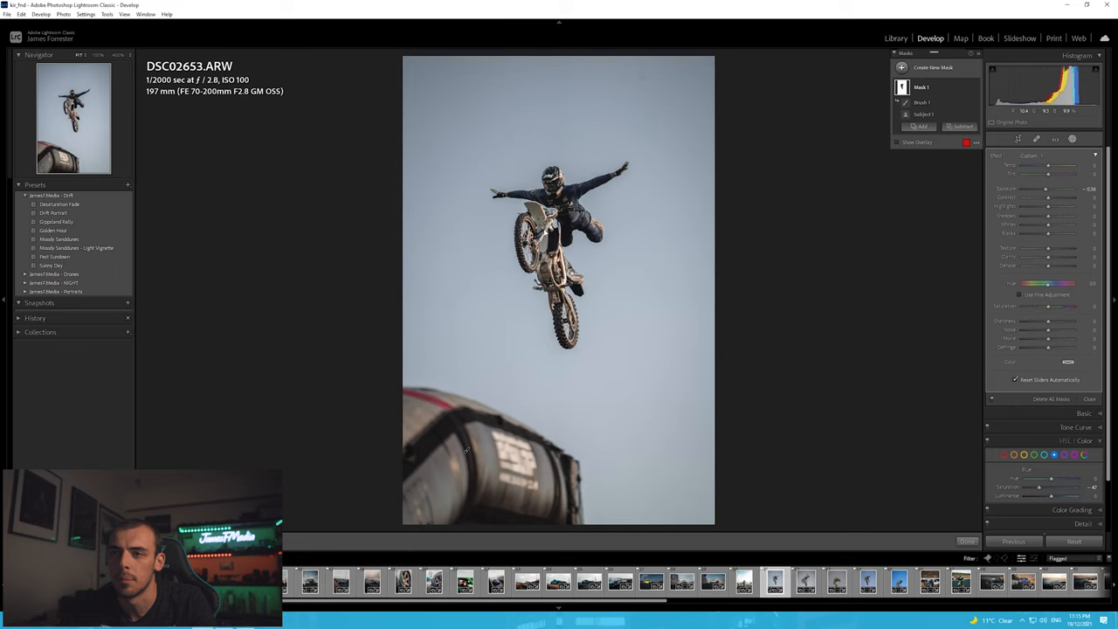
Show the motocross jump photo's Mask 1 with its Subject 1 and Brush 1 components.
drag(1046, 187, 1014, 188)
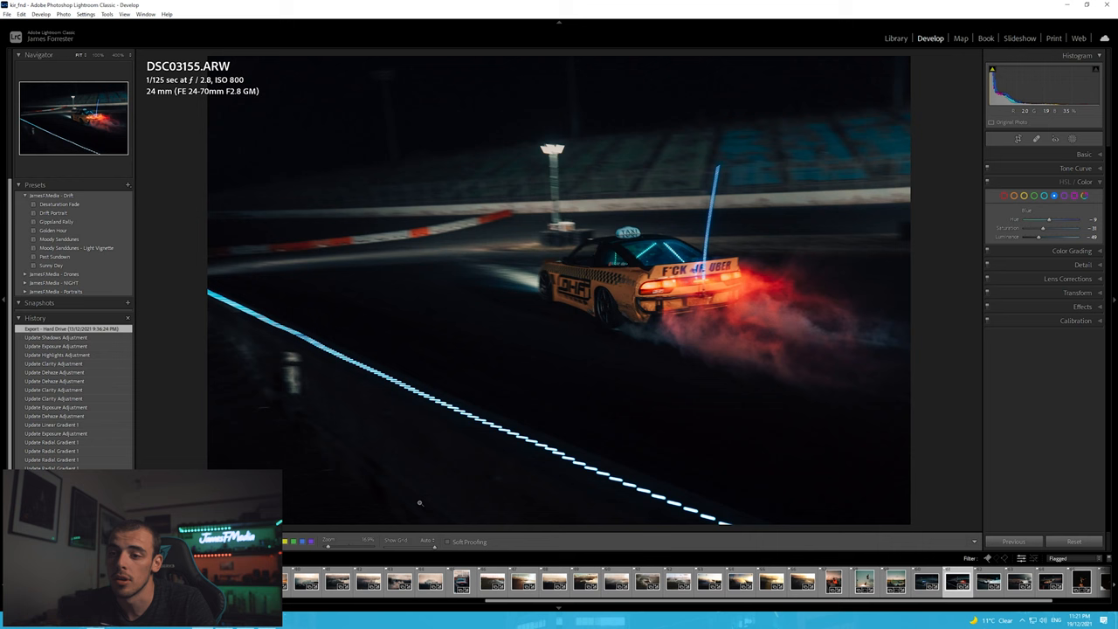
Select the night taxi-liveried drift car photo with red smoke from the filmstrip.
click(863, 581)
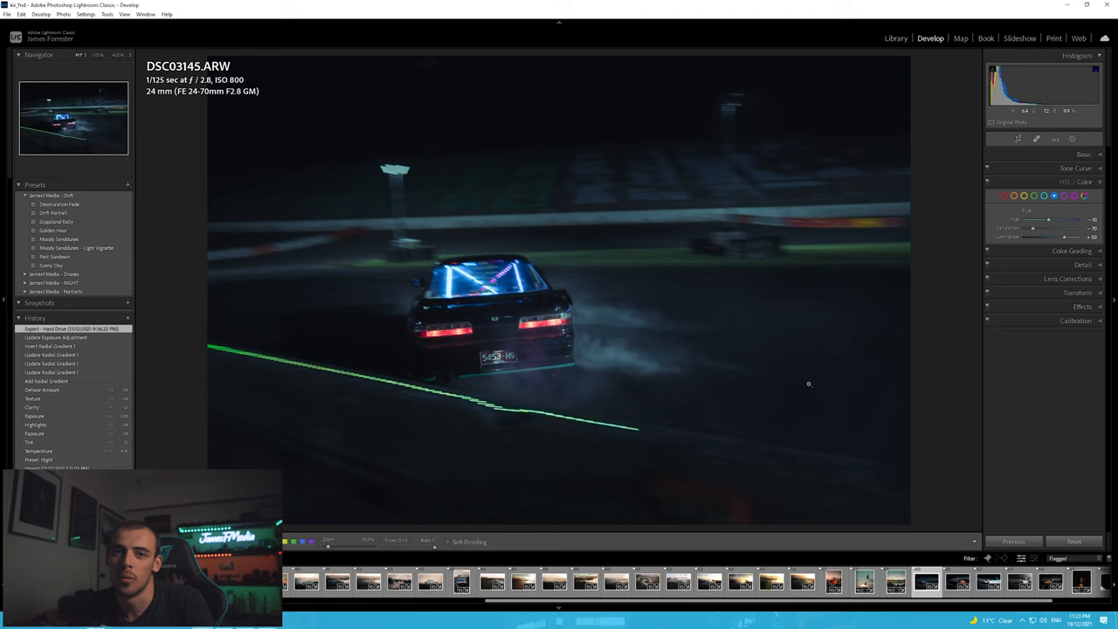
mouse_move(726, 402)
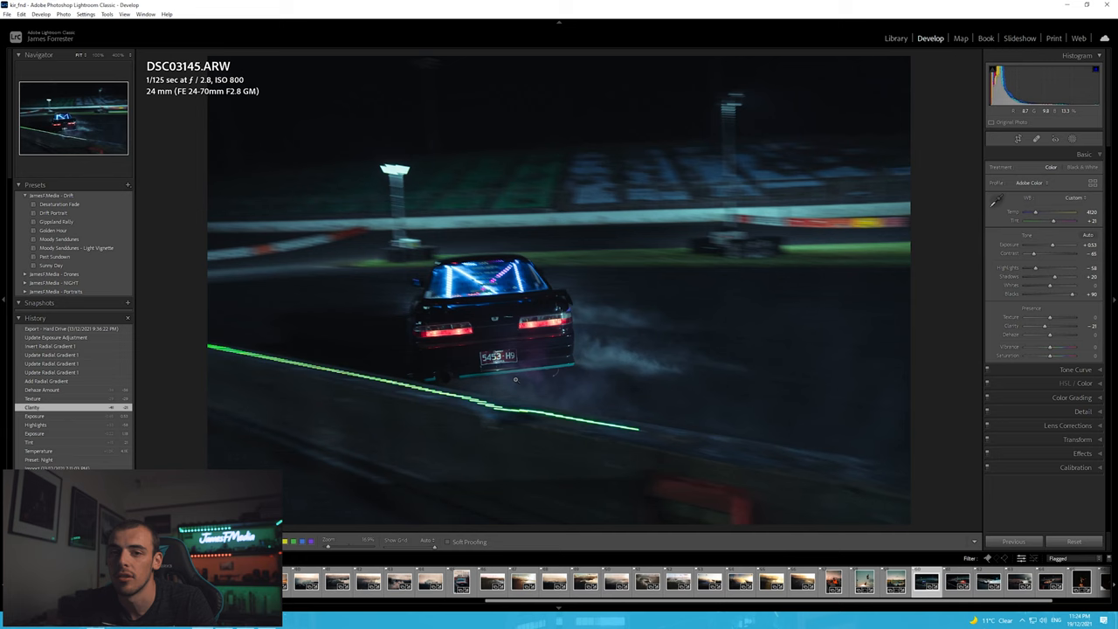
Return to the Add Radial Gradient history state, bringing back reduced texture and dehaze.
drag(1053, 326, 1046, 326)
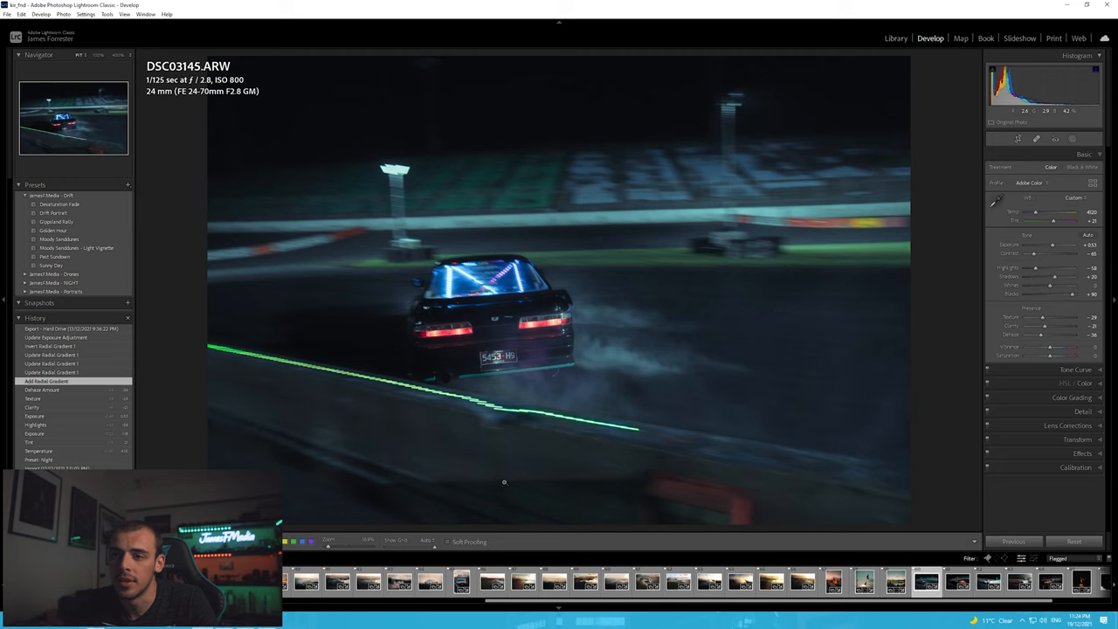
click(56, 337)
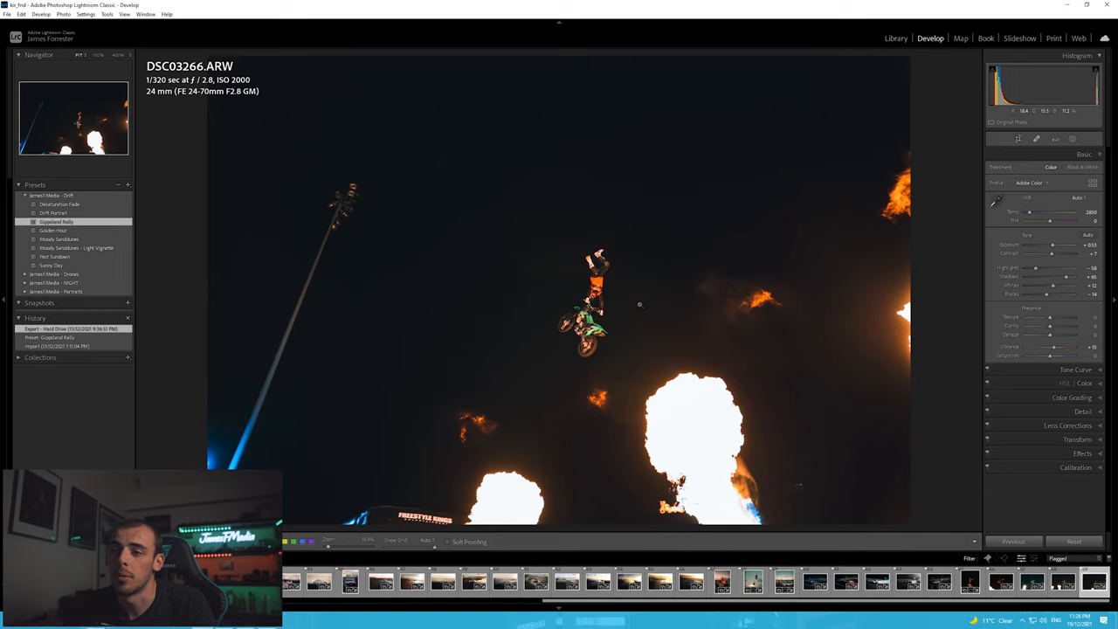
Zoom to 100% on an orange flame burst to inspect its grain.
click(640, 304)
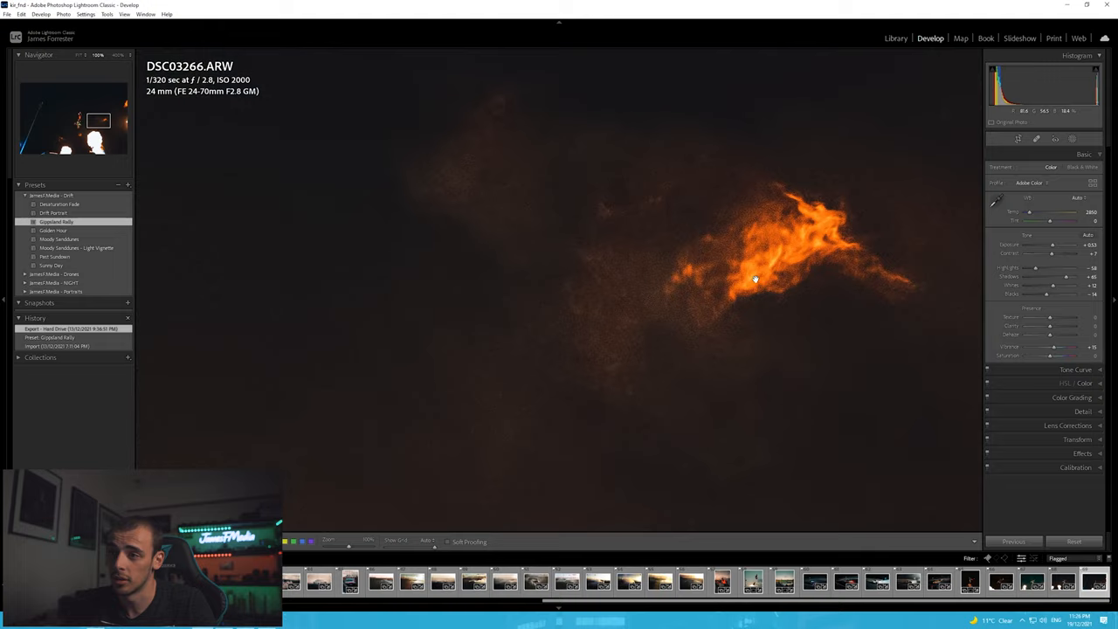